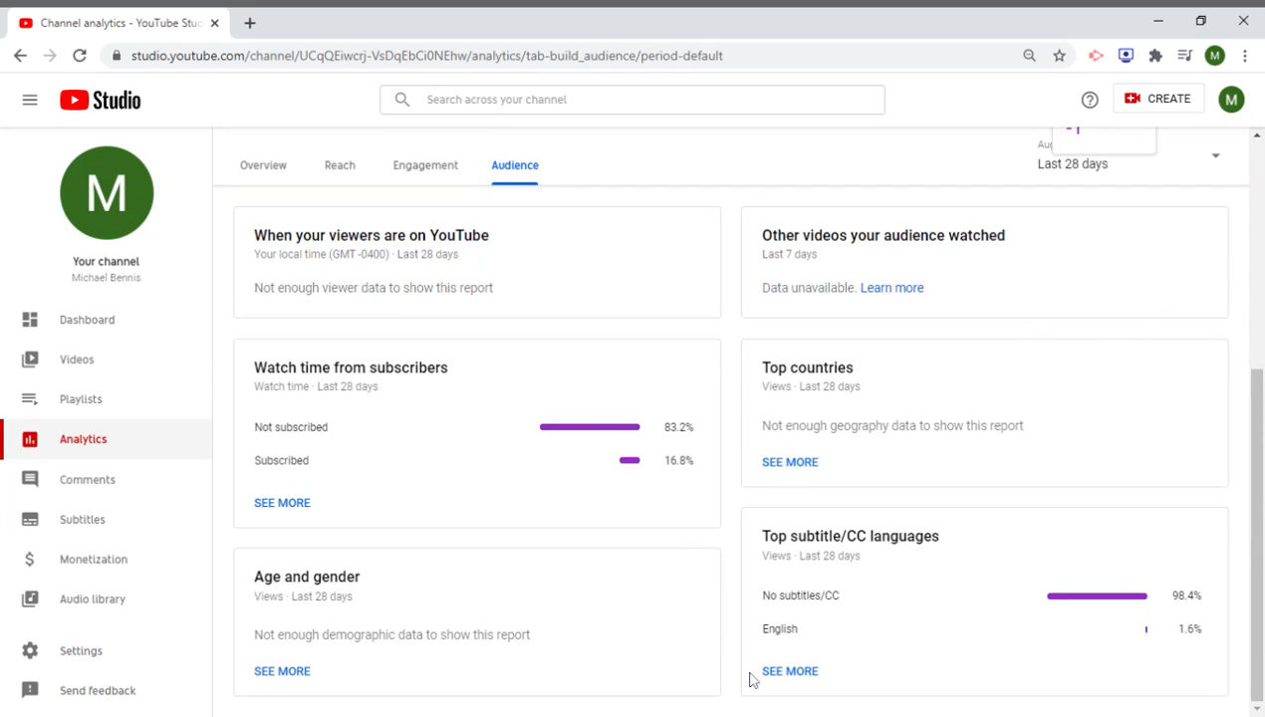
mouse_move(670, 493)
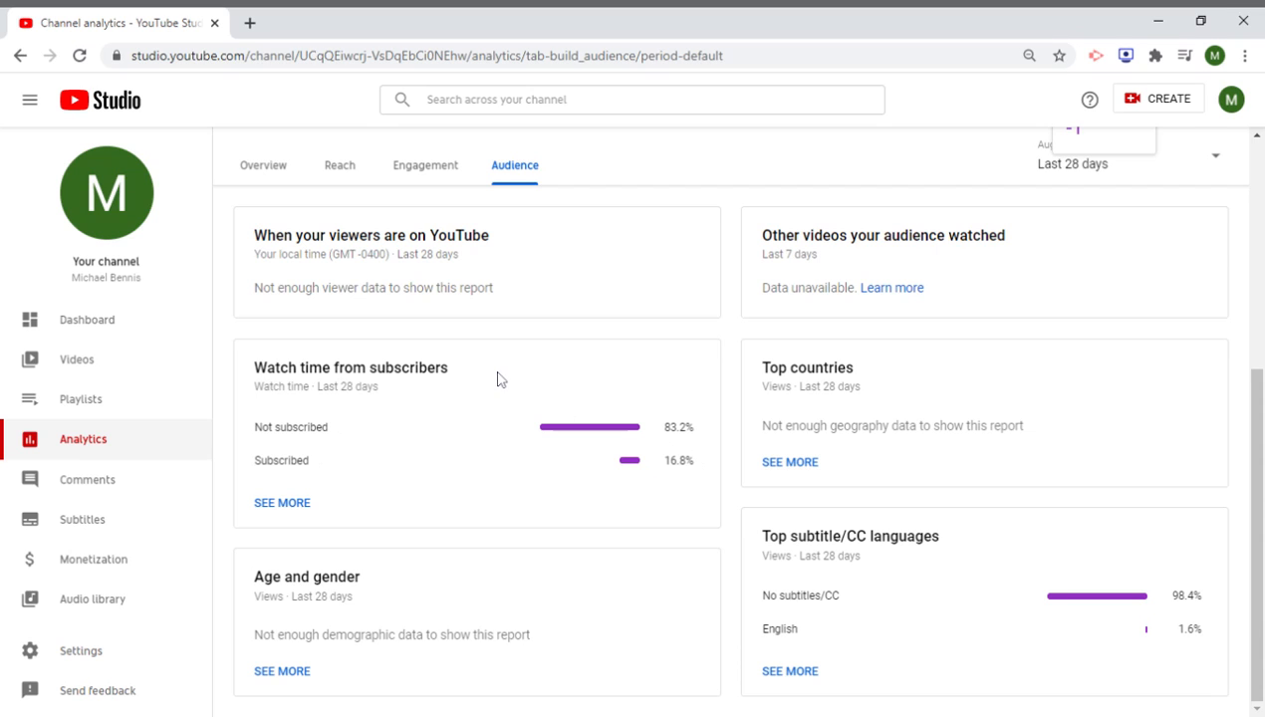
mouse_move(256, 369)
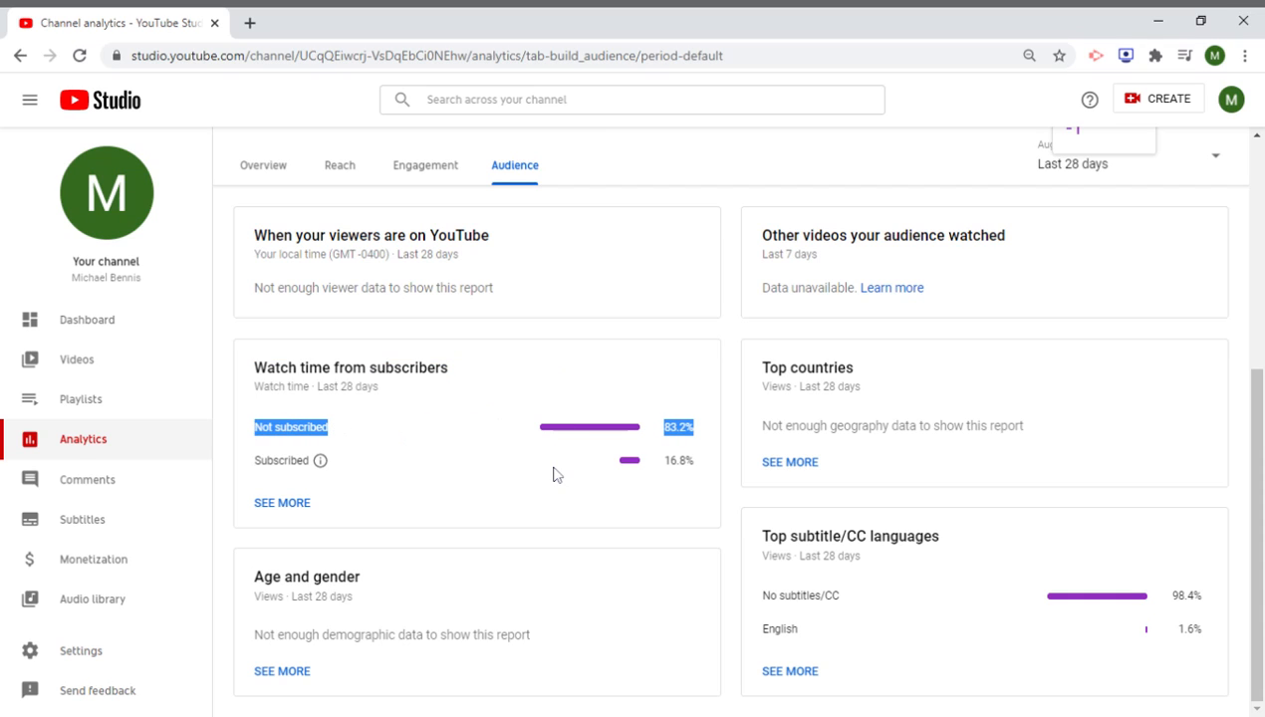
mouse_move(675, 476)
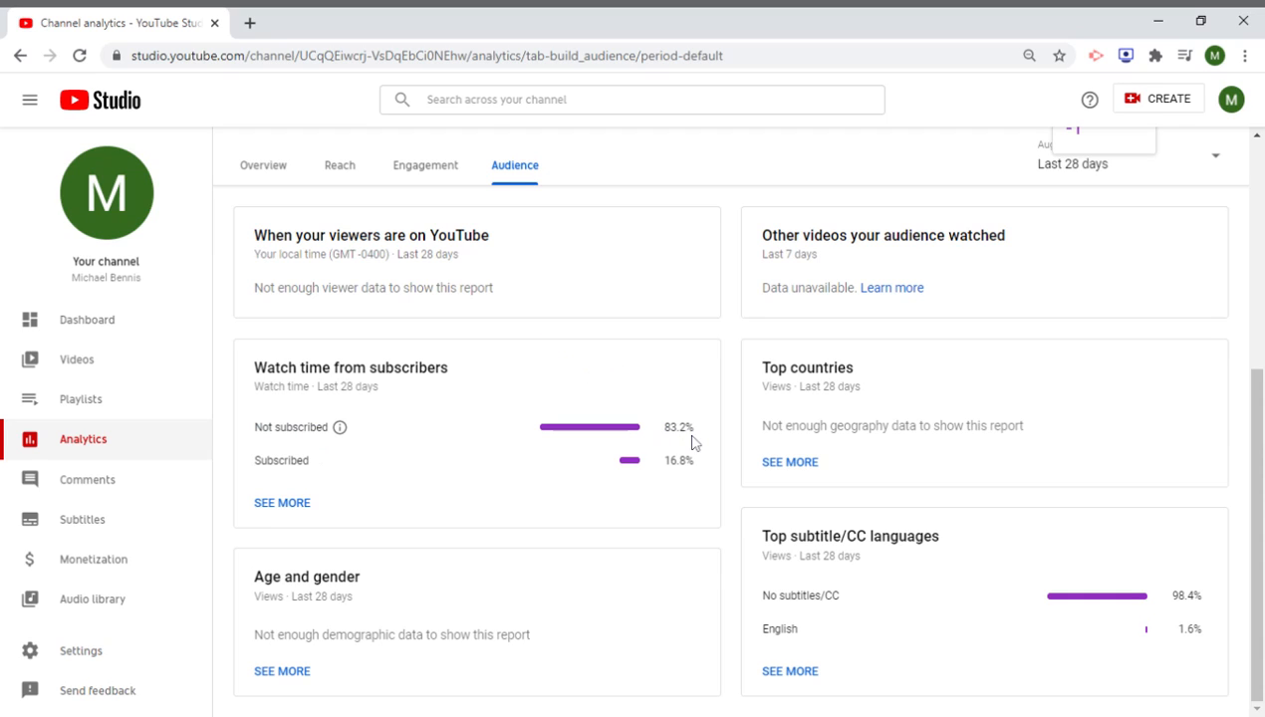
Highlight the 83.2% not-subscribed figure in the Watch time from subscribers card.
double_click(677, 427)
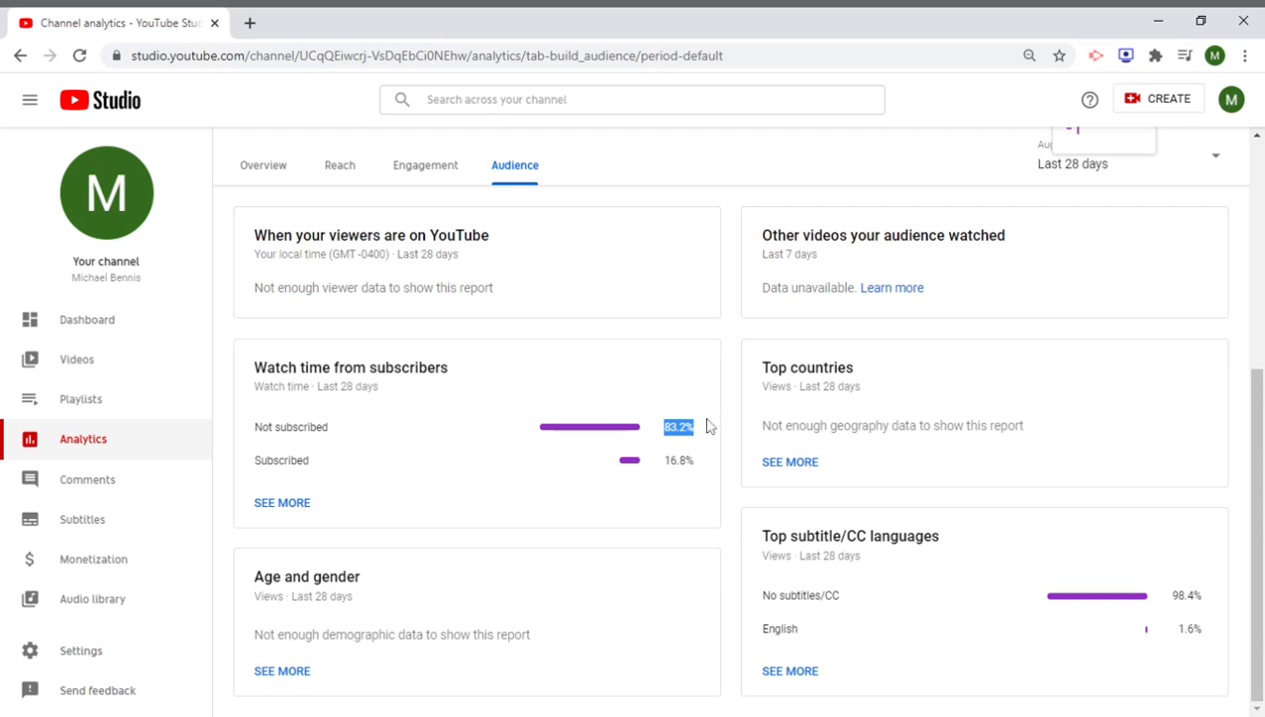
mouse_move(424, 14)
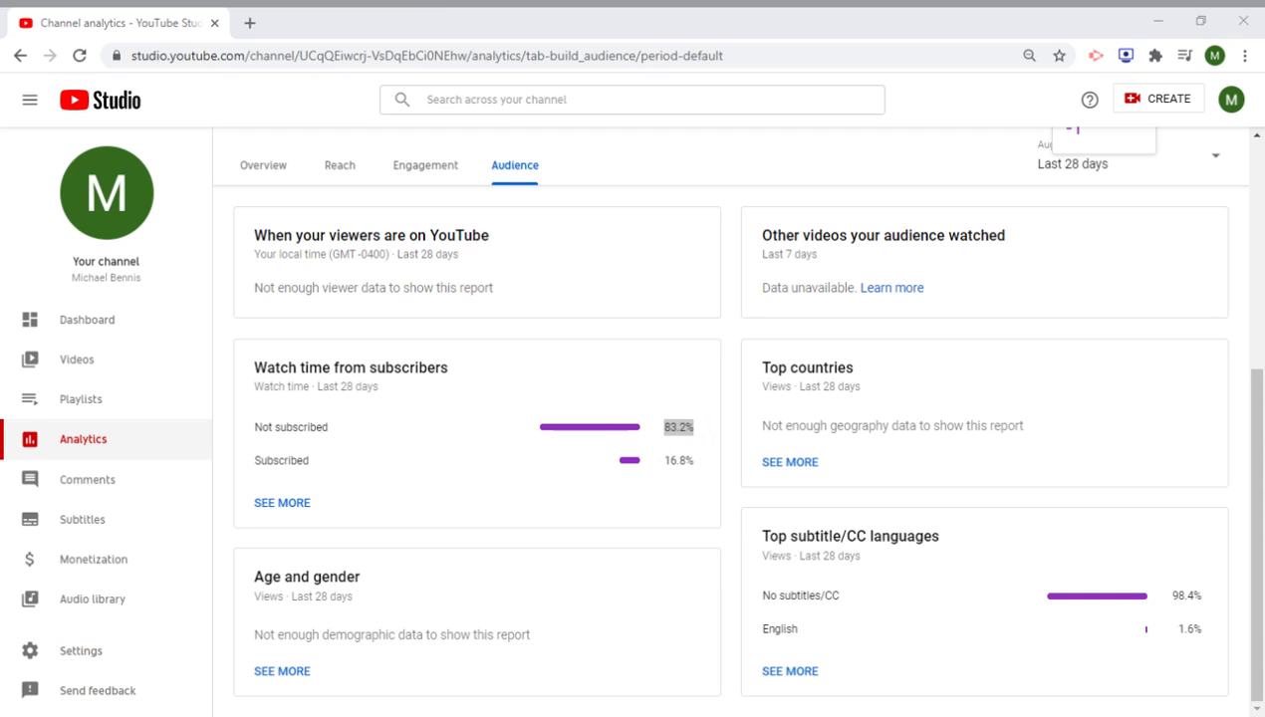
mouse_move(622, 460)
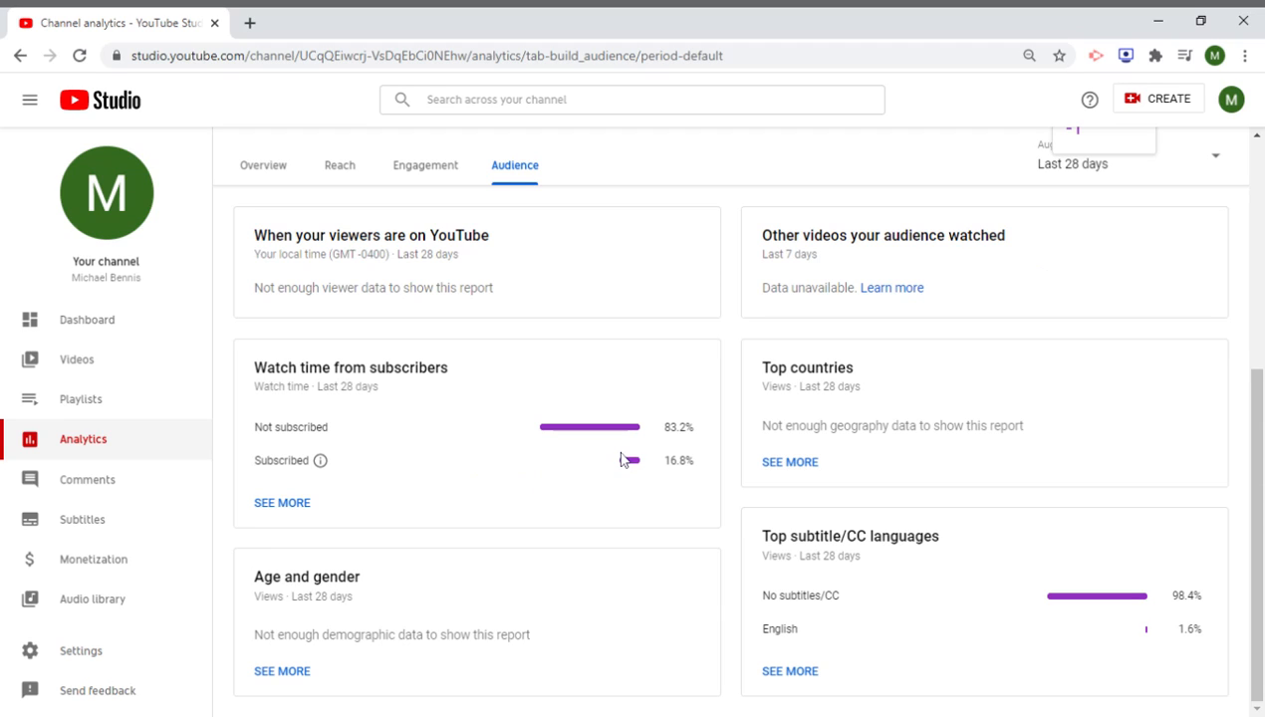
mouse_move(516, 442)
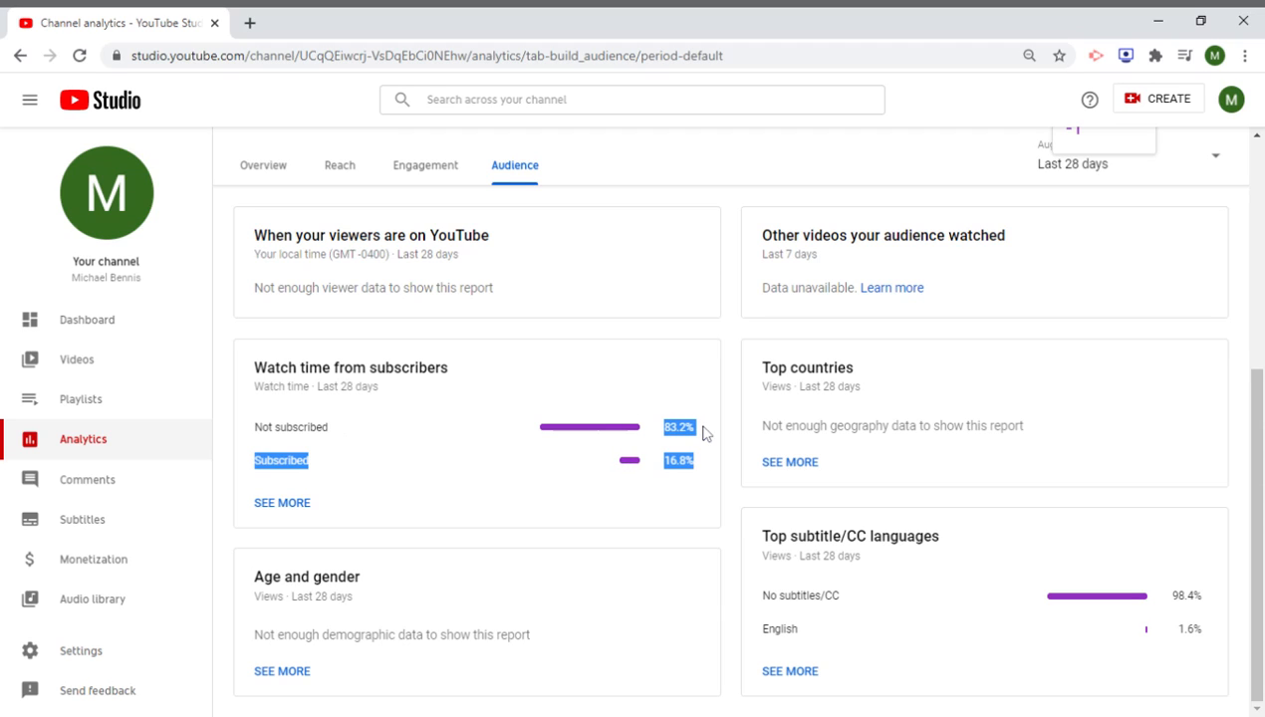
mouse_move(370, 14)
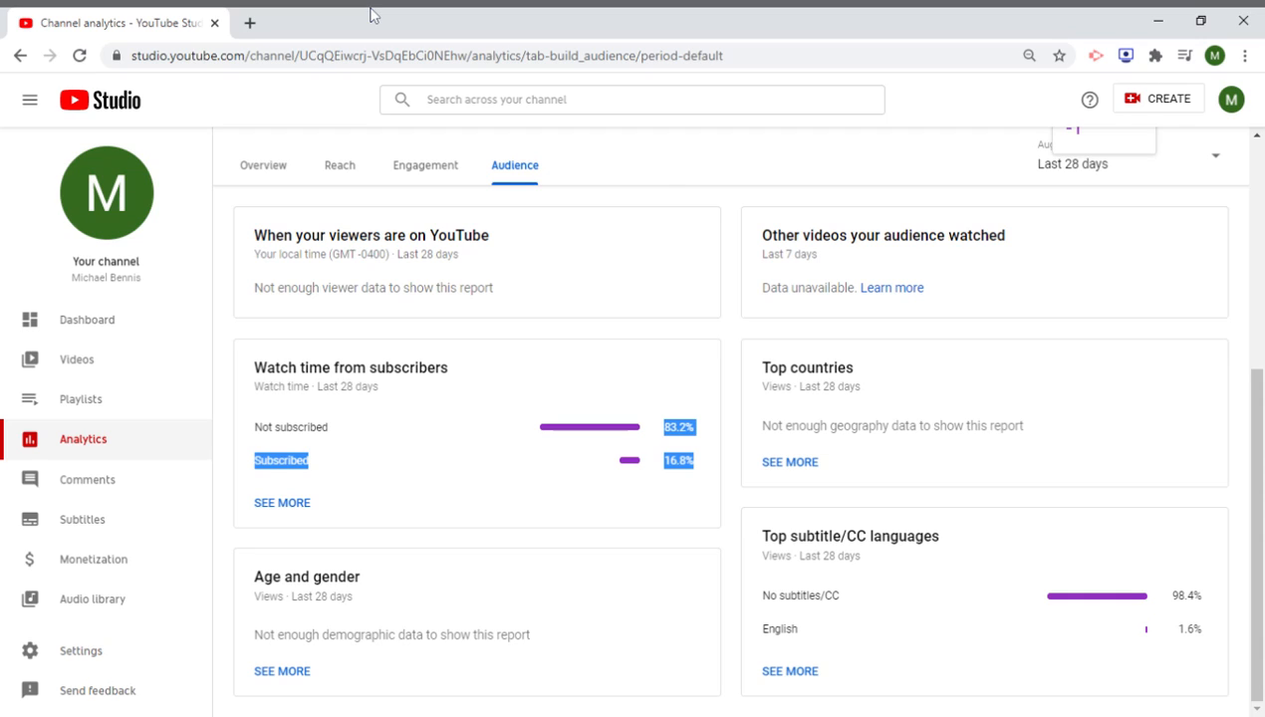